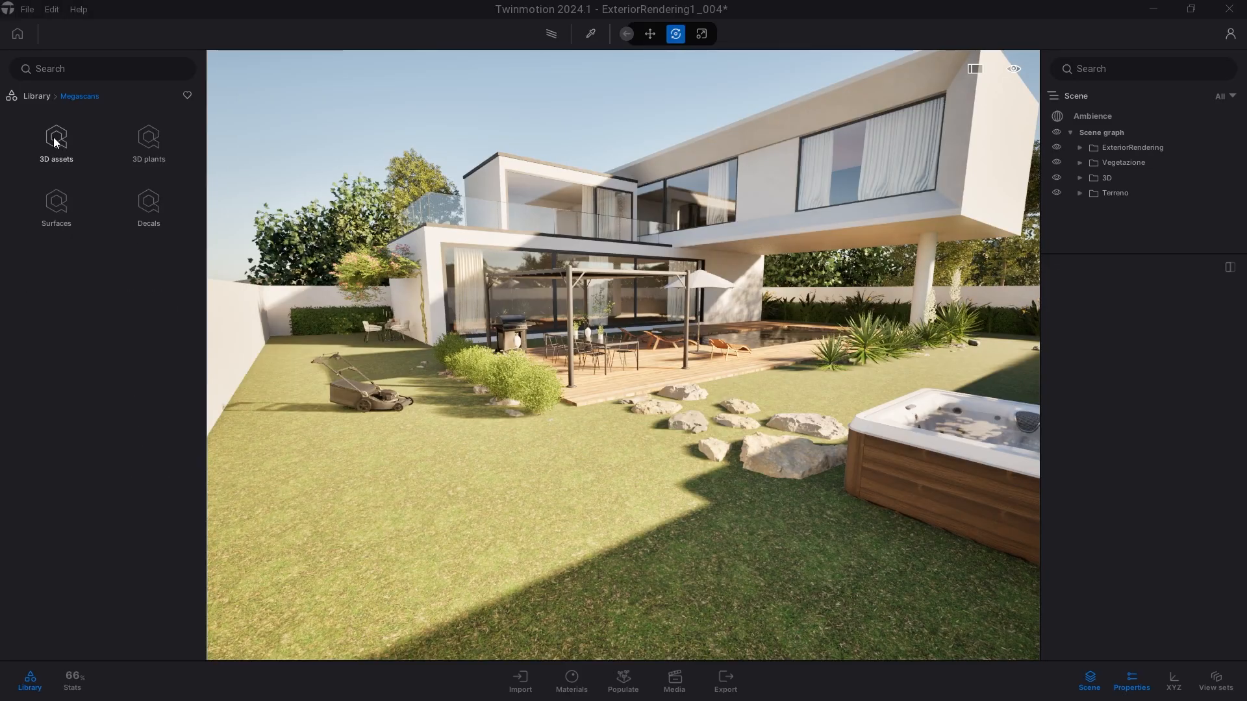
- Browse the Megascans 3D Nature > Embankment > Mossy assets in the Library panel
click(56, 143)
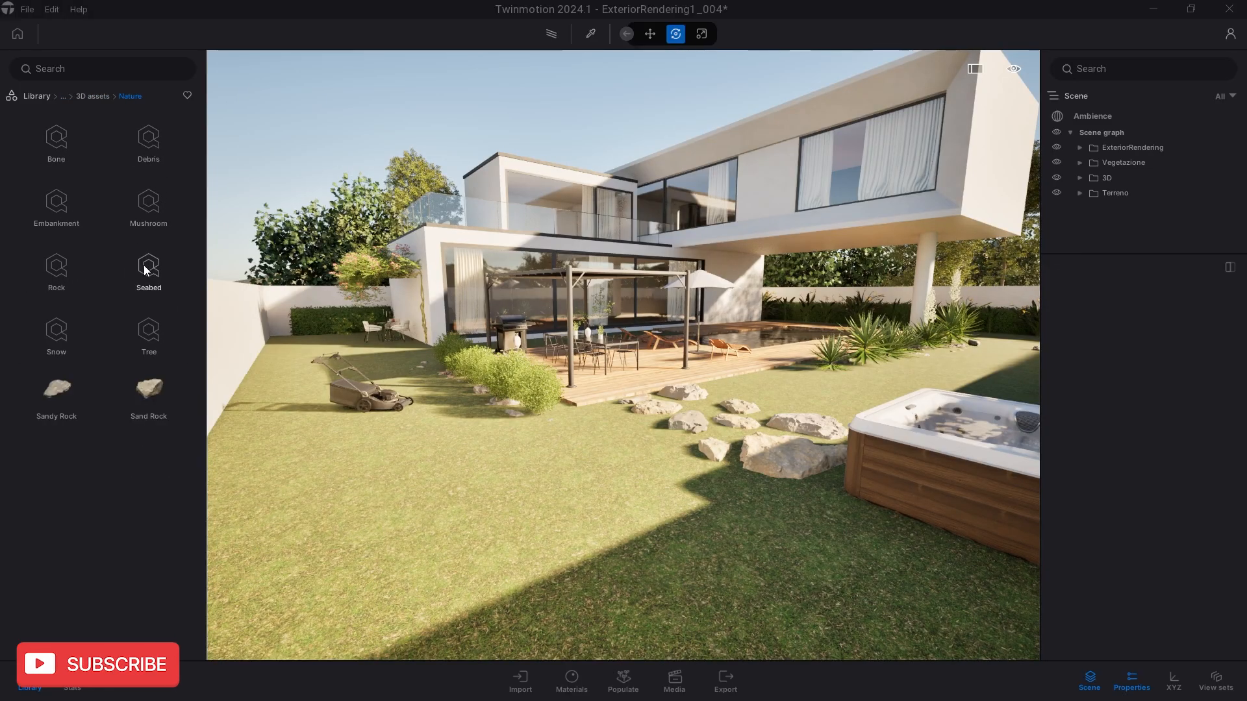
click(55, 209)
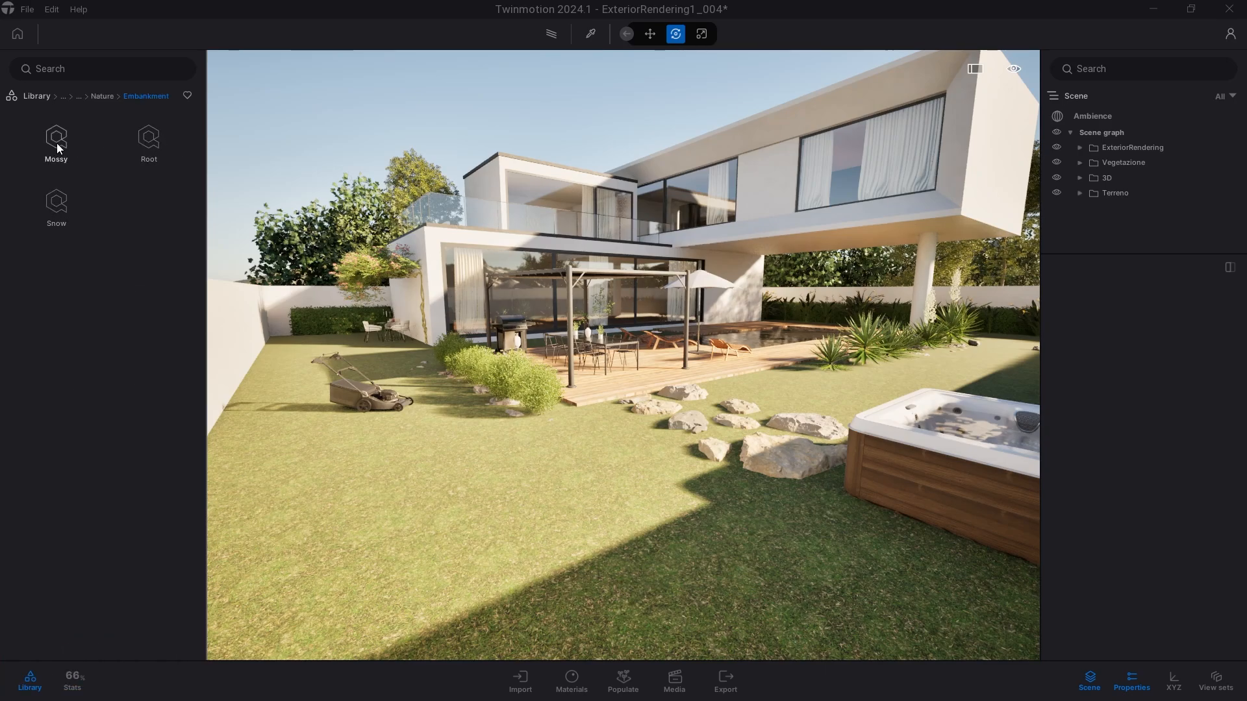
click(56, 143)
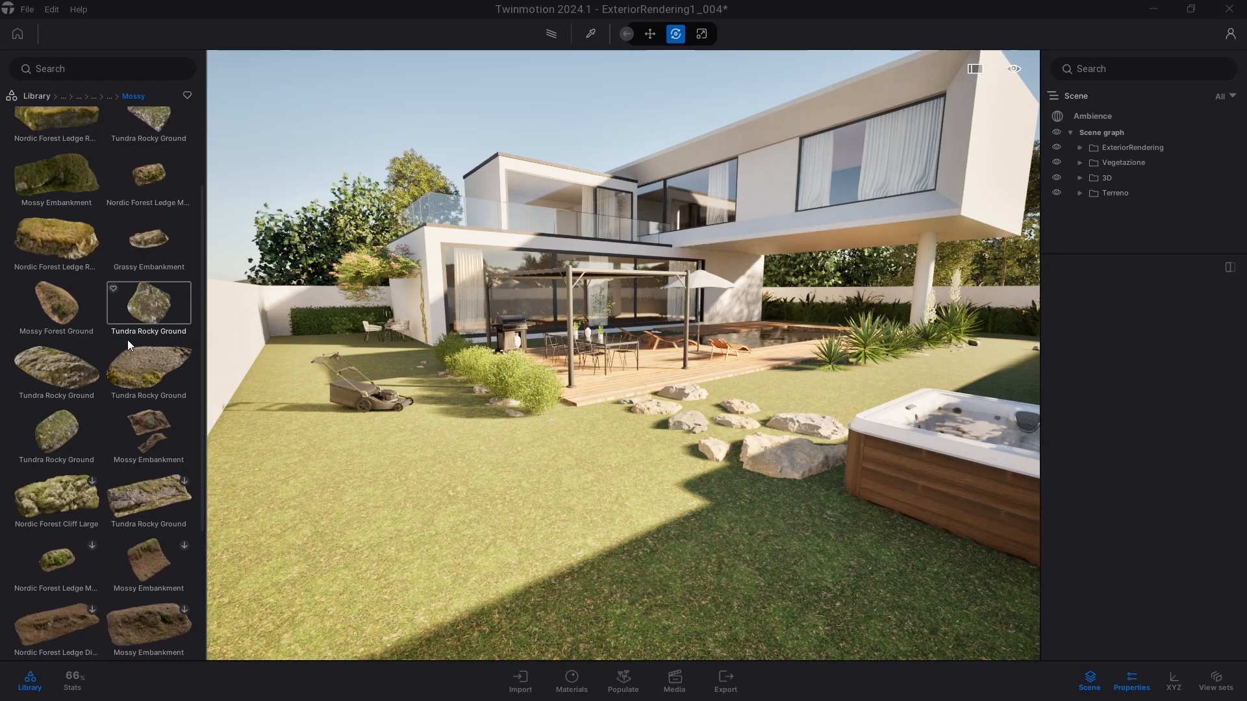
scroll(down, 3)
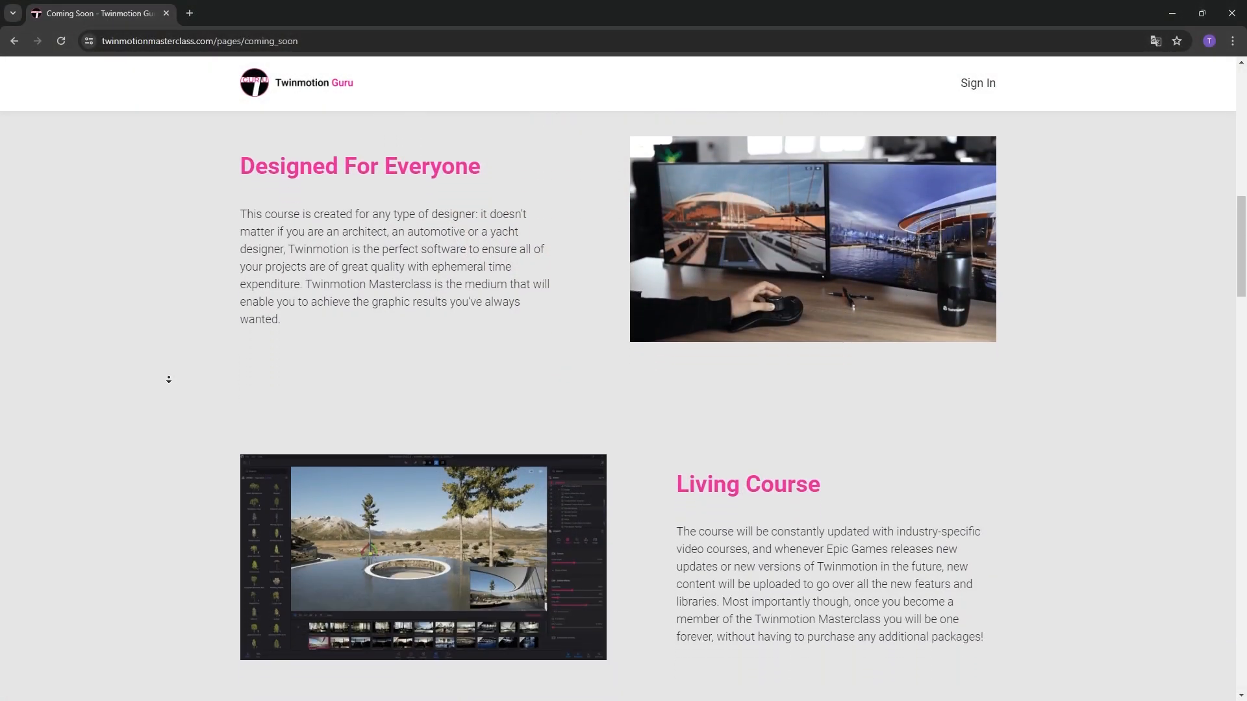
- Scroll to the Pre-register form and type 'twinmotionmastercla' into the Email field
scroll(down, 3)
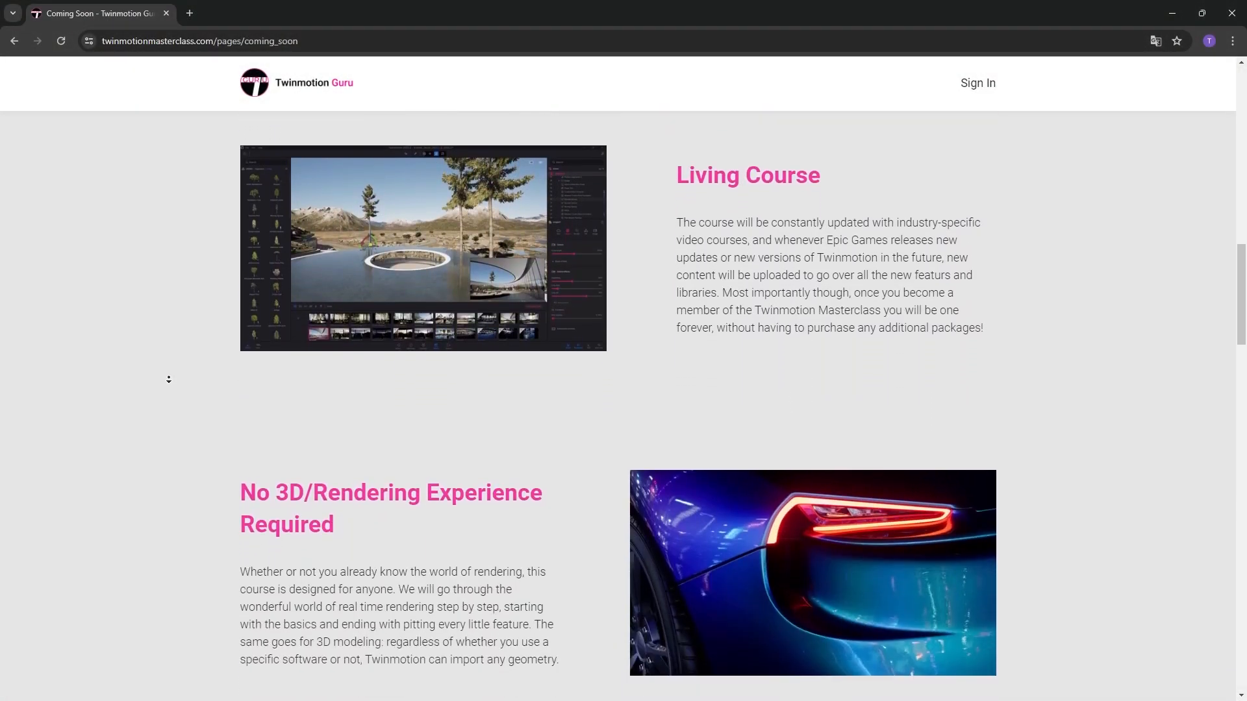
scroll(down, 3)
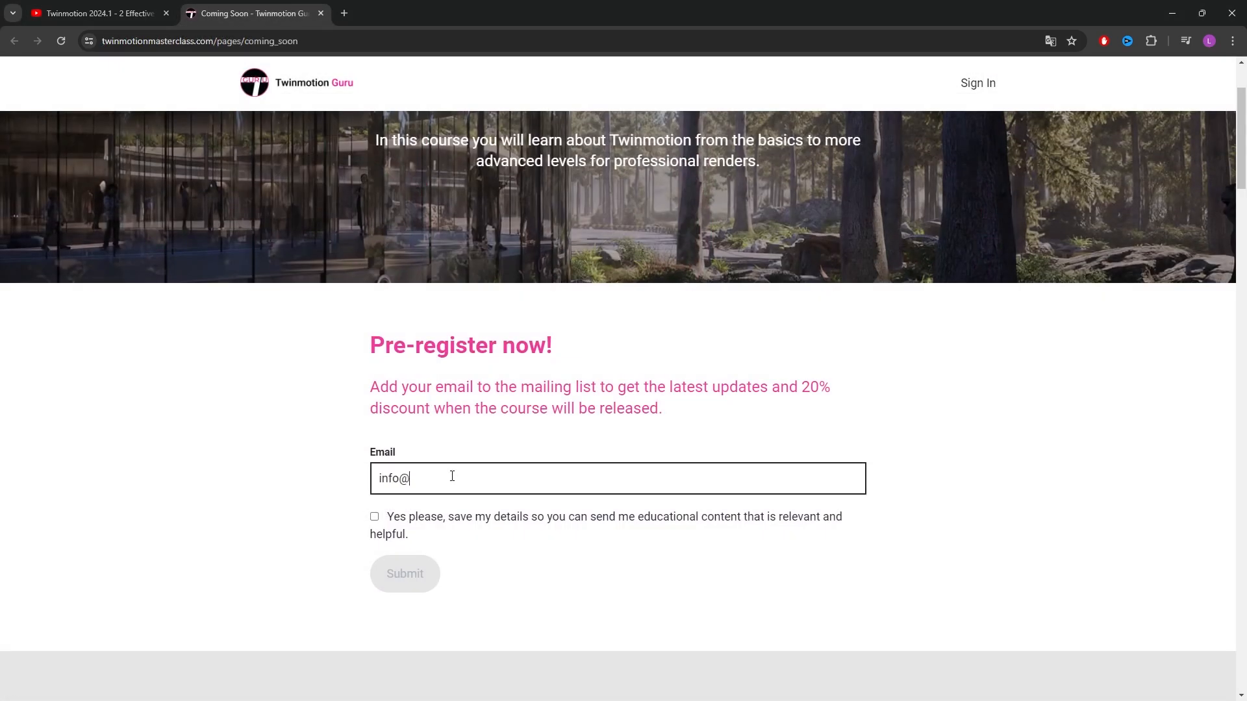
text(twinmotionmastercla)
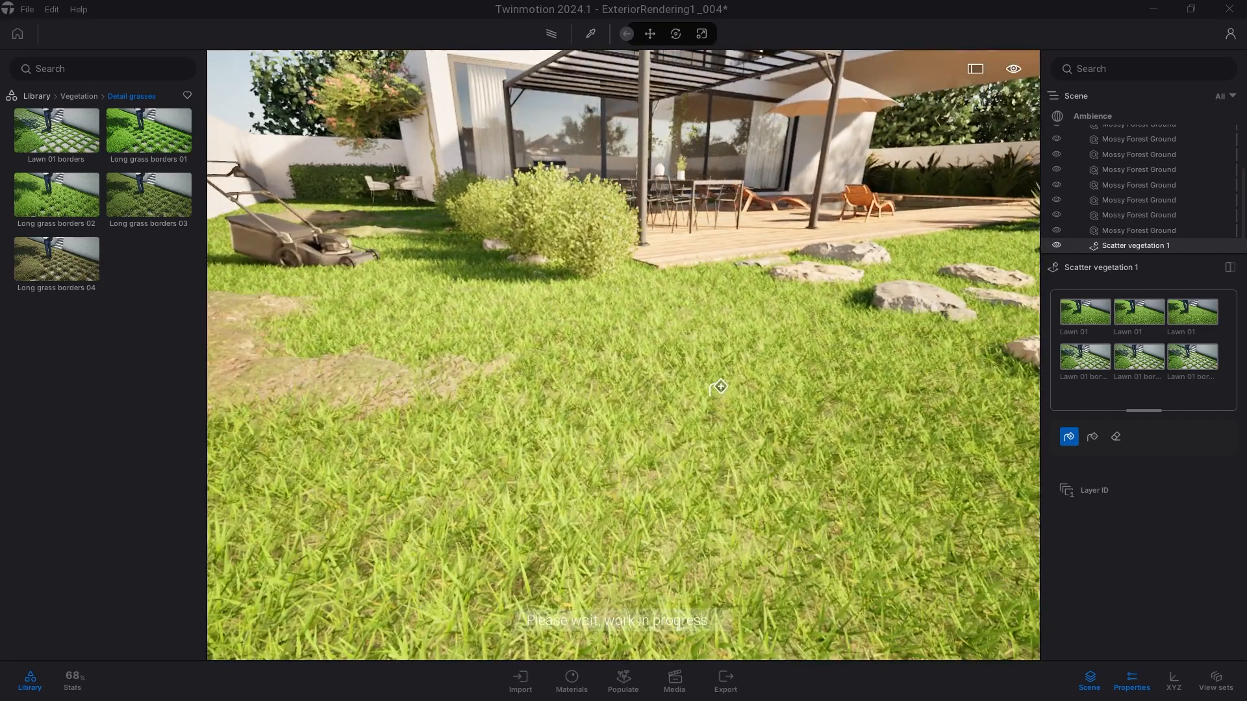
- Isolate the Mossy Forest Ground objects, hiding the house, vegetation and terrain
click(676, 33)
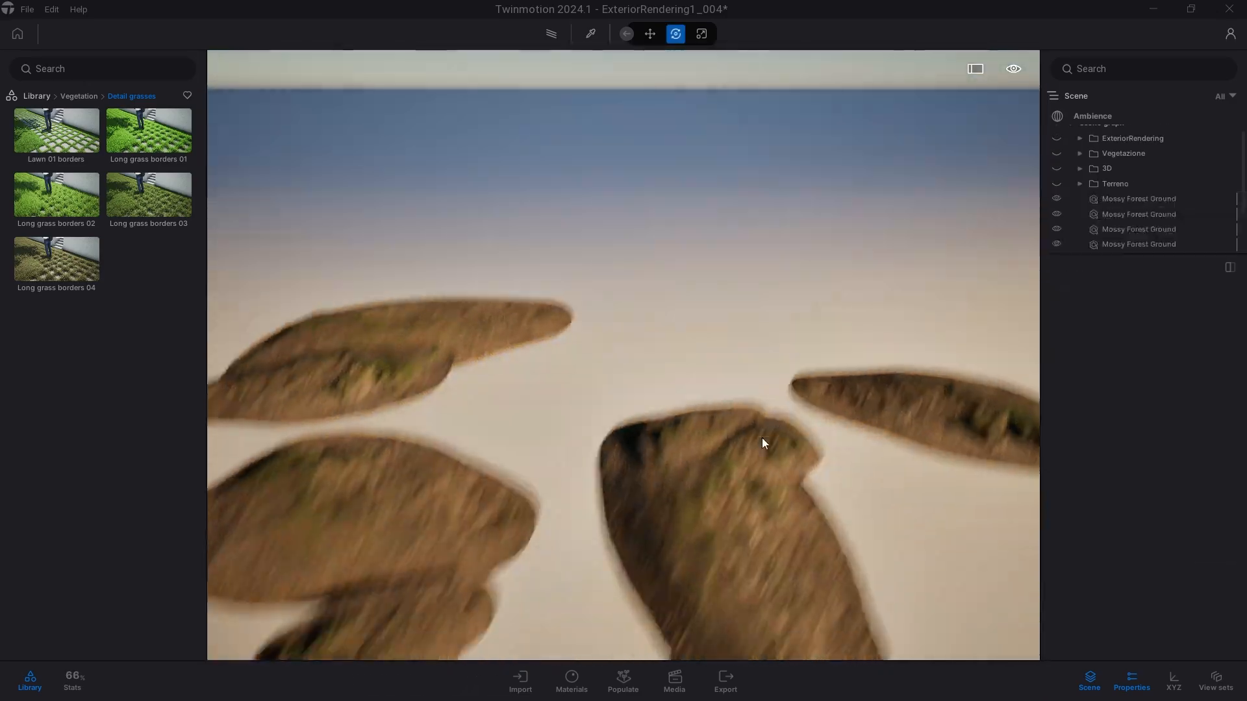
- Paint a Lawn grass scatter layer over the bare ground blocks, then end isolation
click(623, 681)
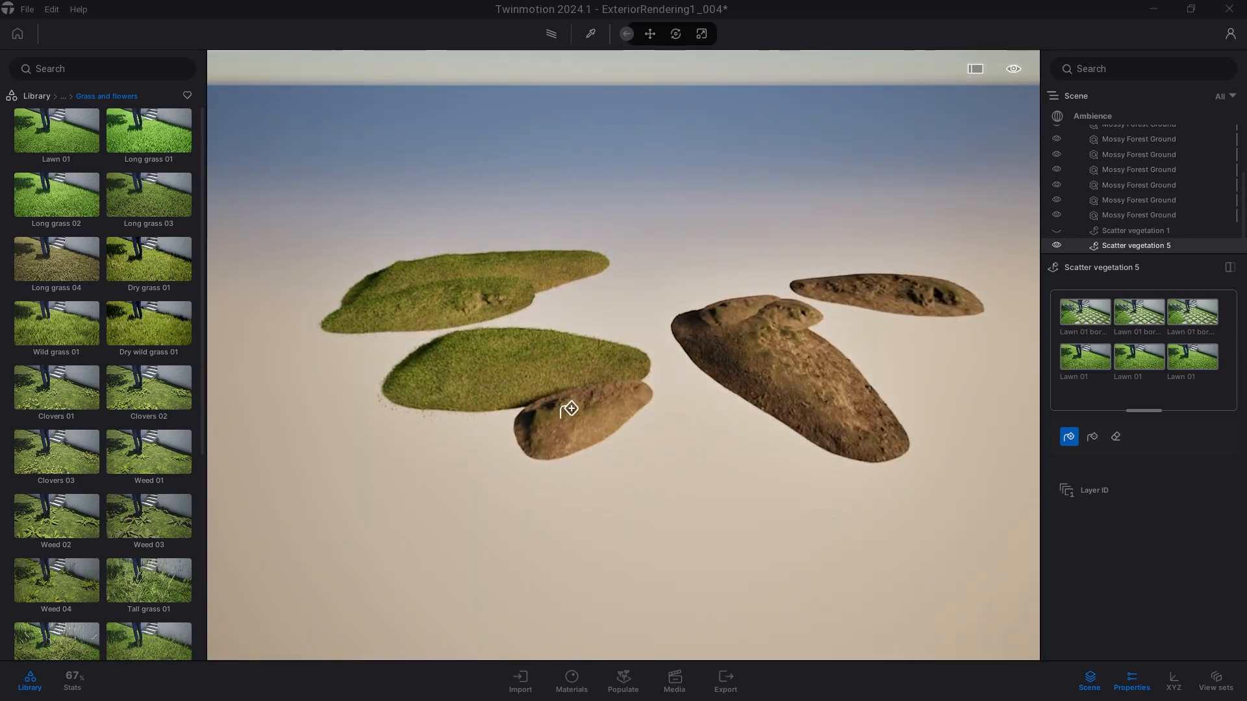
drag(569, 410, 723, 369)
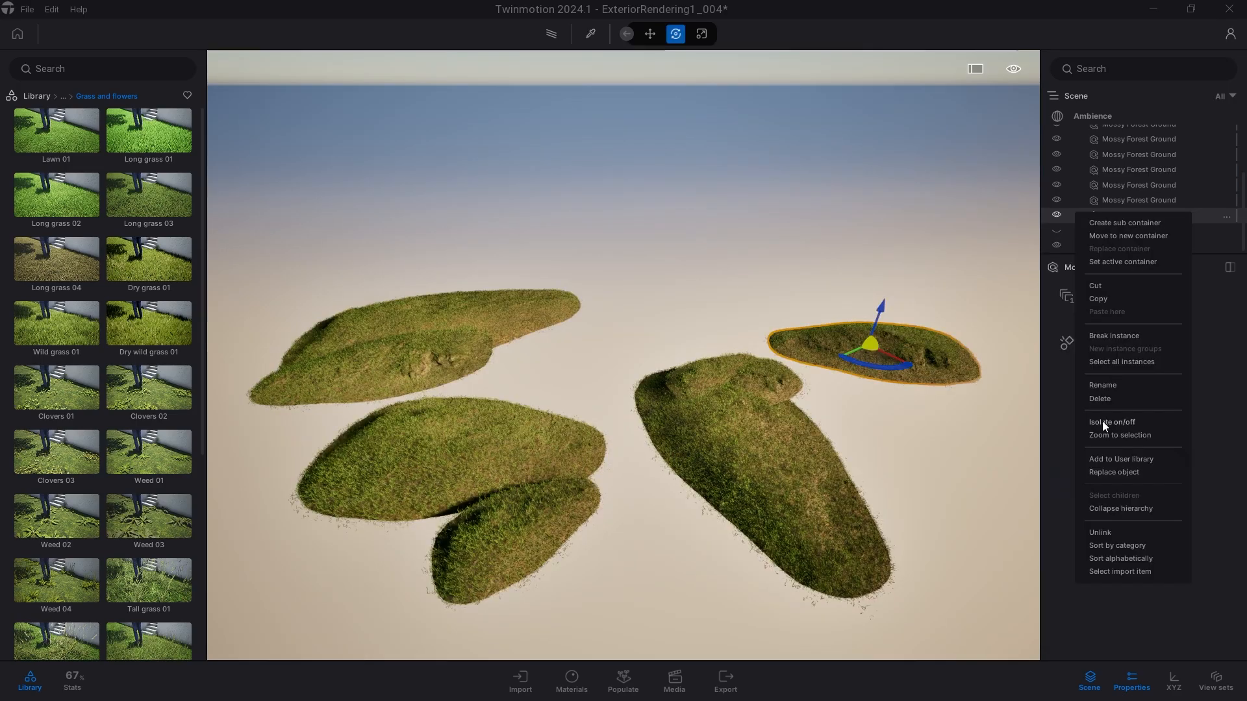
click(1112, 422)
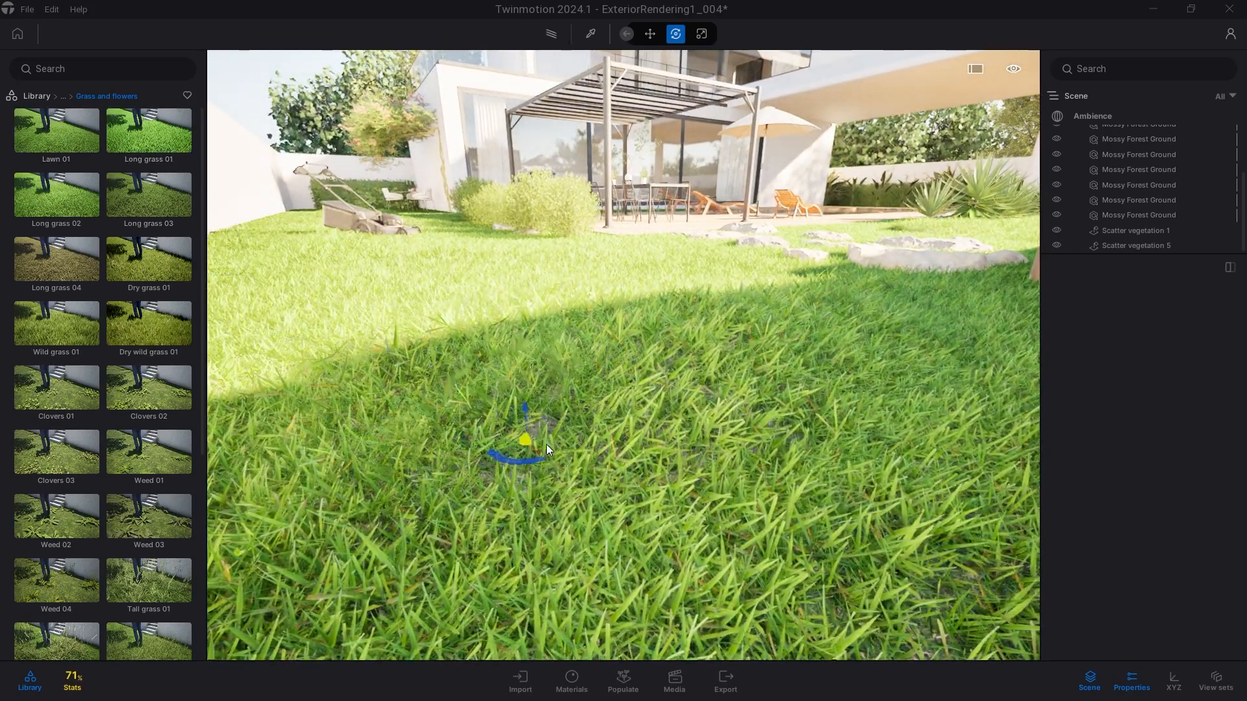
- Deselect the ground block to view the grass-covered lawn relief in the garden
click(56, 130)
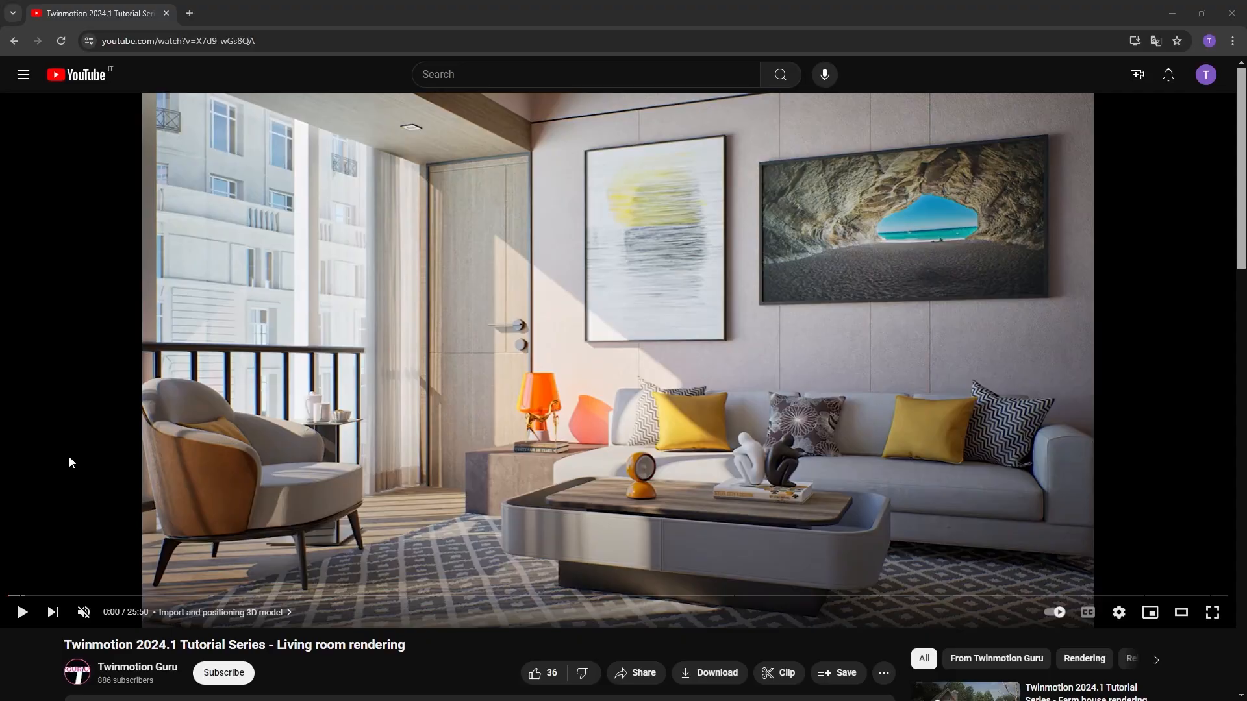
- Subscribe to Twinmotion Guru and type the comment 'How to add realism to'
click(223, 673)
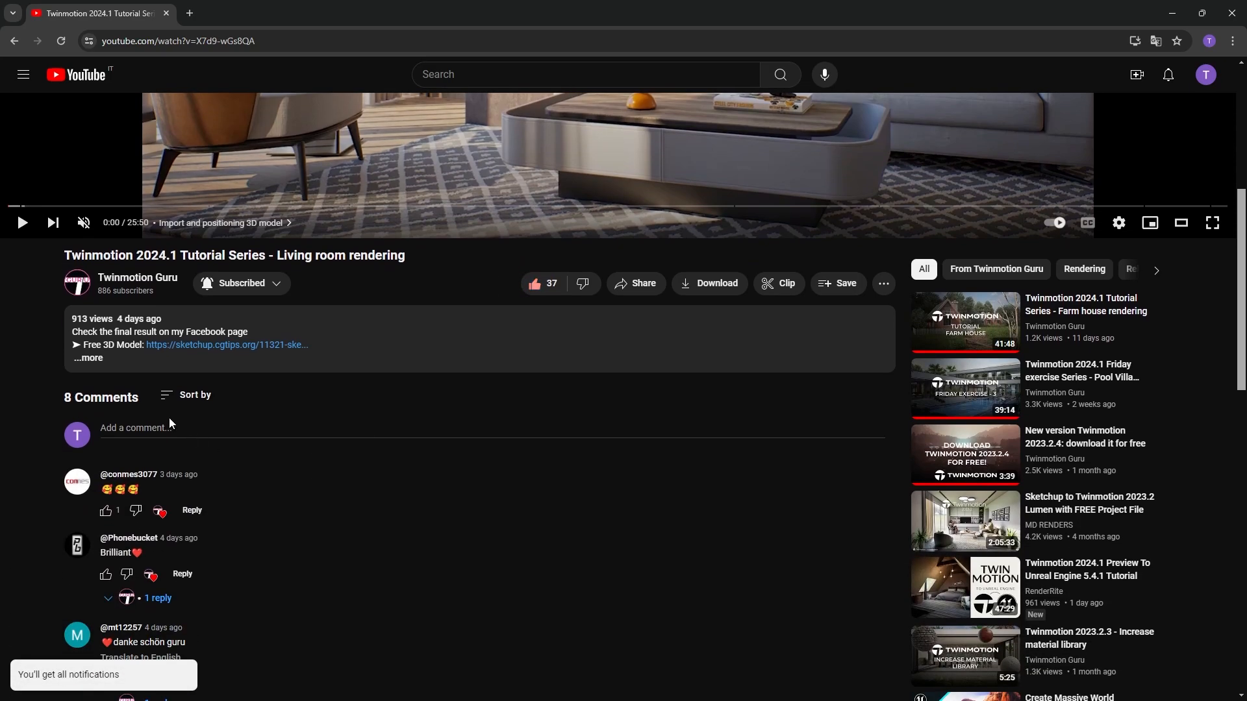
text(How to)
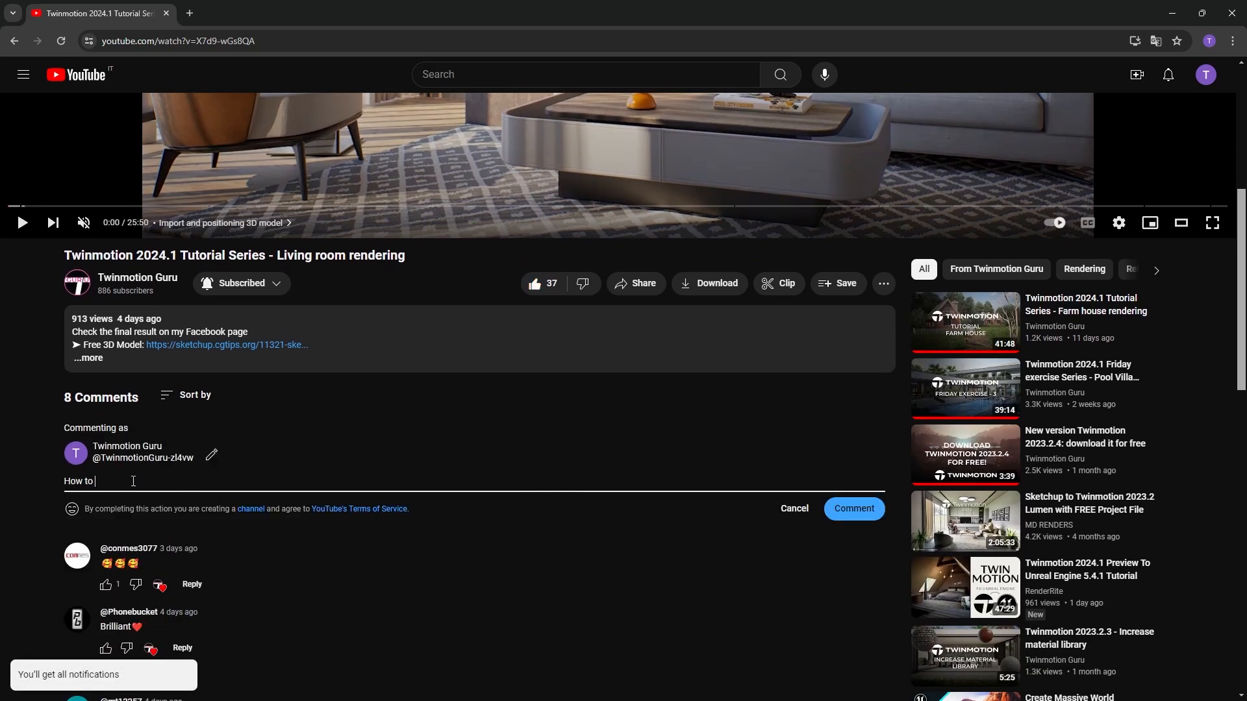
text(add realism to)
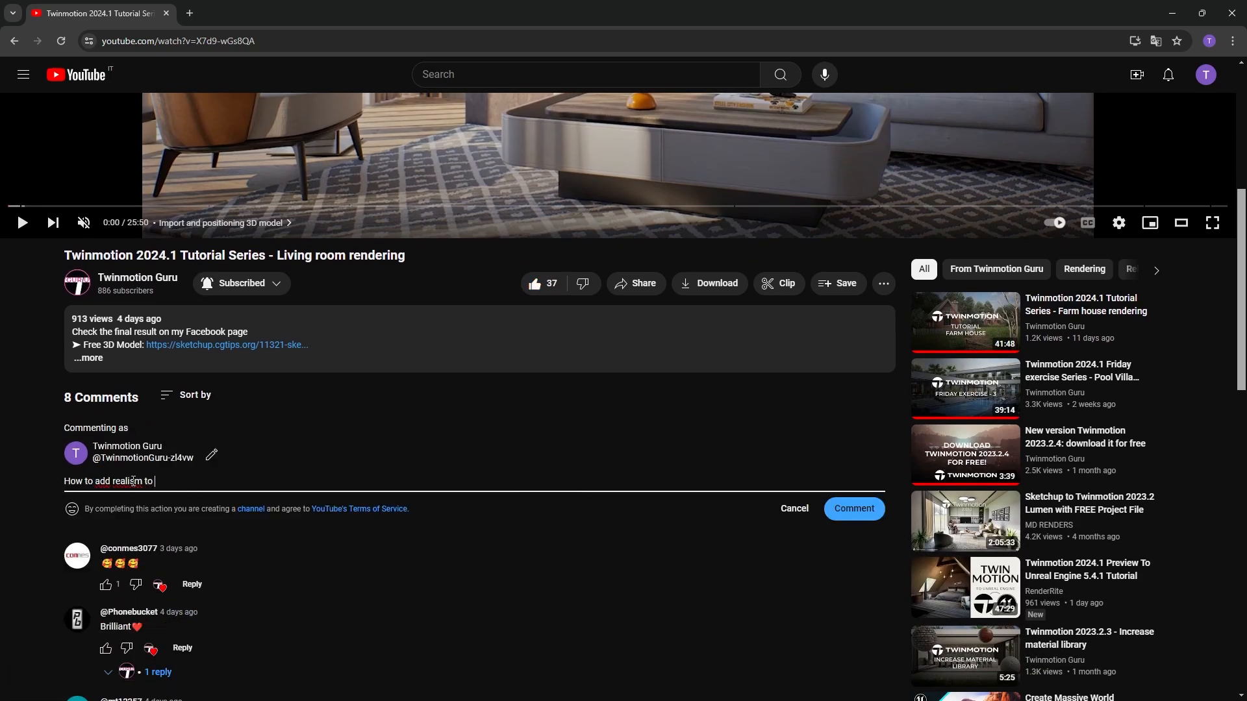